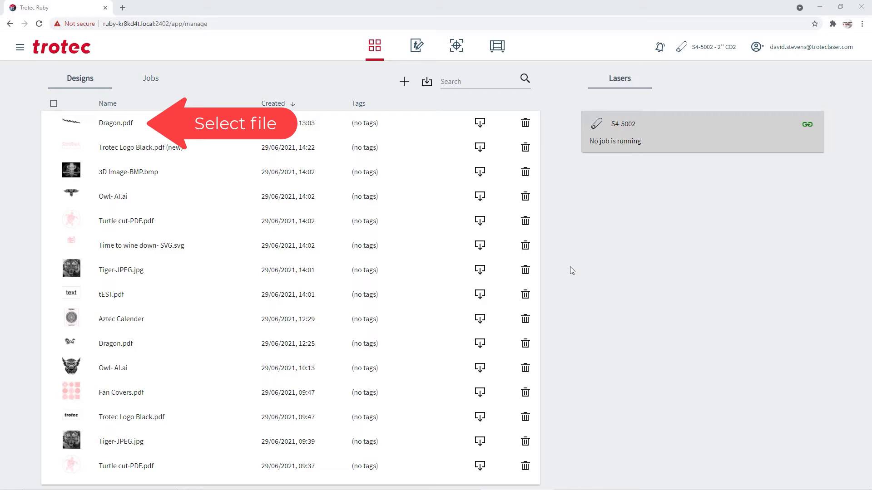
Open Dragon.pdf from the Designs list in the design editor.
click(116, 123)
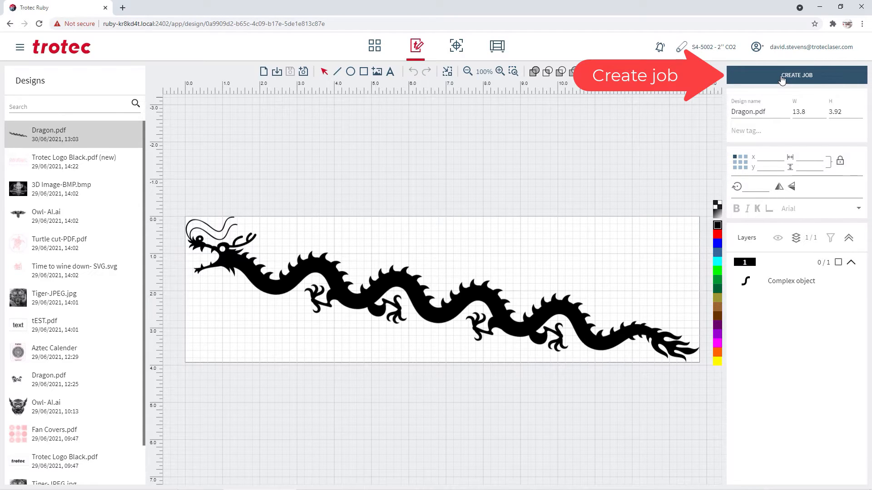
Create a job from Dragon.pdf and switch to the rotary working area.
click(796, 75)
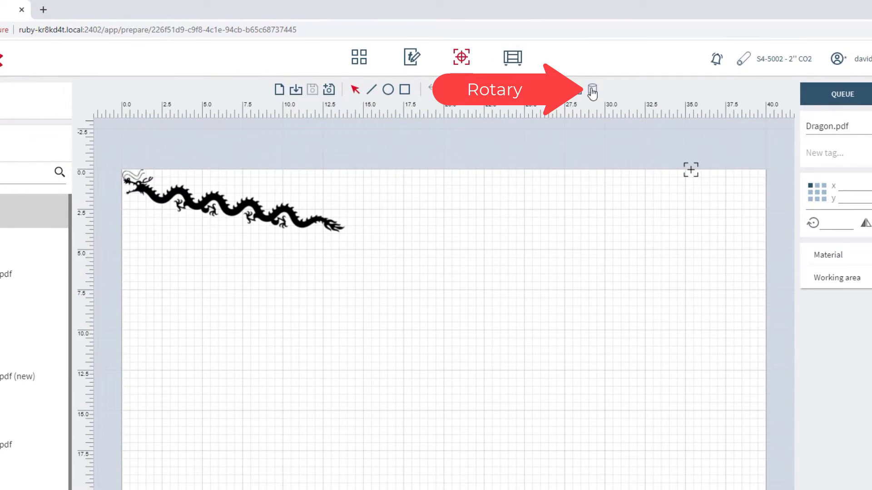
click(591, 89)
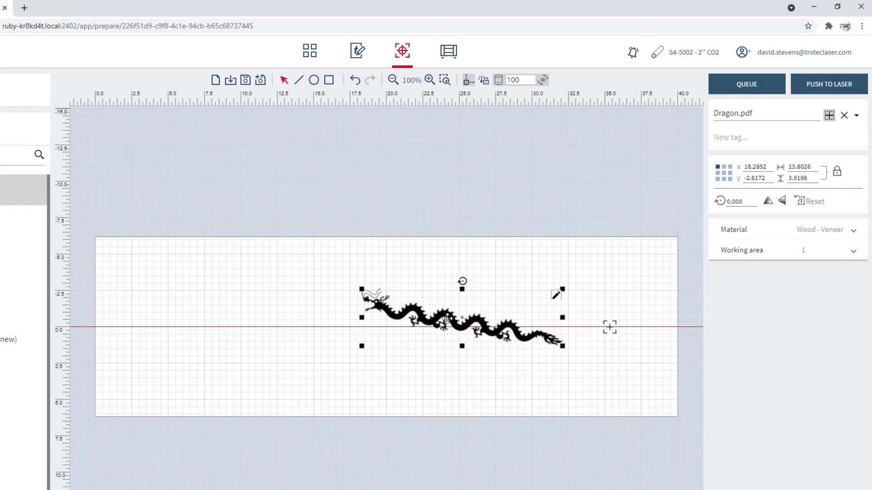
Rotate the dragon 90° and change the rotary diameter from 100 to 90.
click(734, 202)
text(90.000)
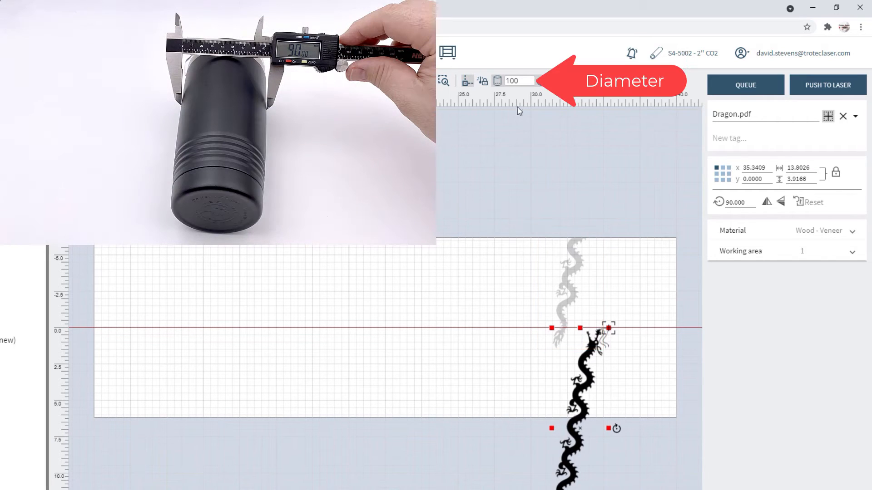
click(518, 81)
text(90)
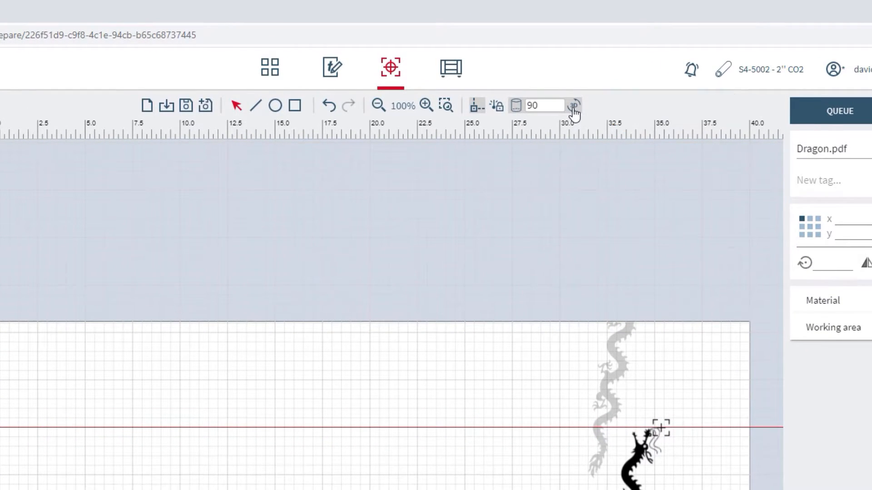
click(575, 106)
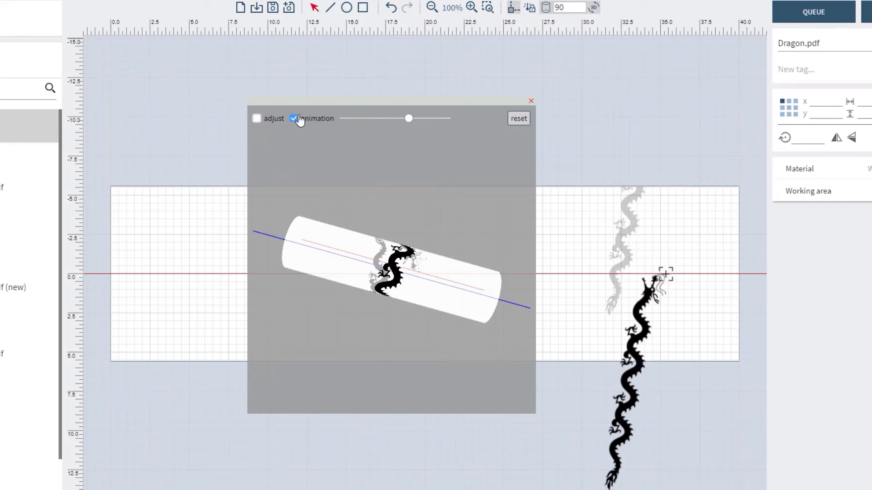
click(294, 118)
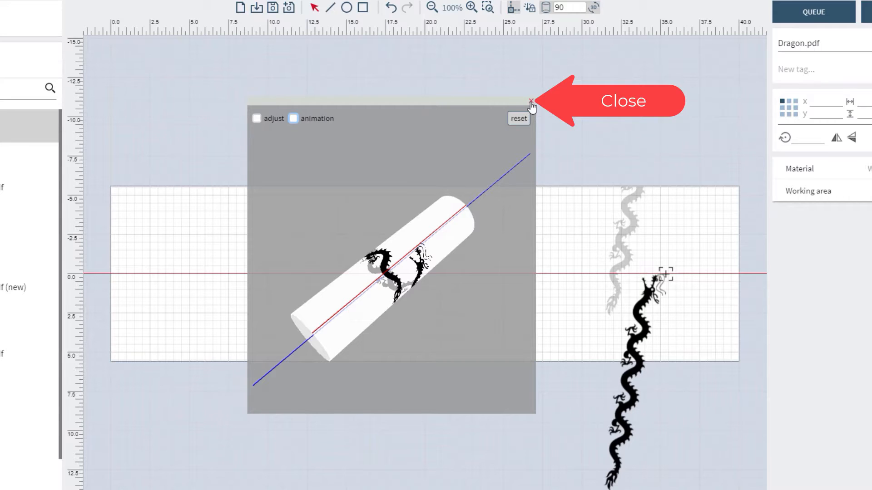
click(532, 102)
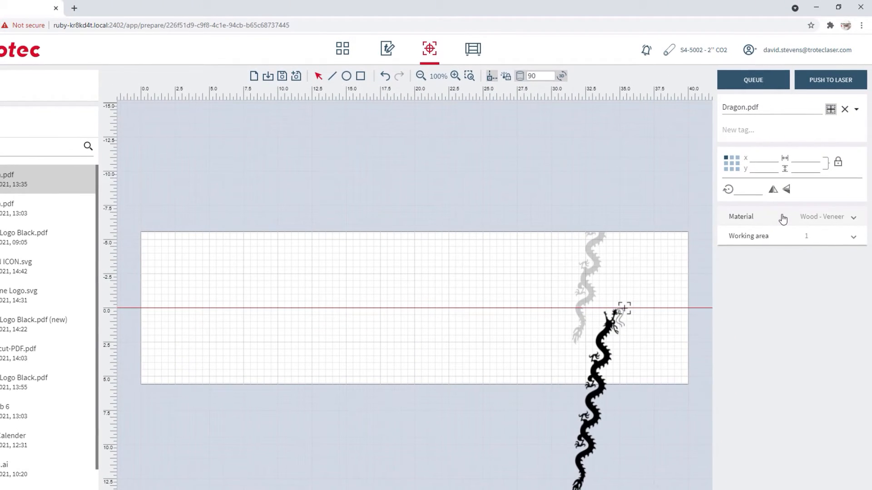
Select Powder coated Metal as the material and push the Dragon job to the laser.
click(828, 217)
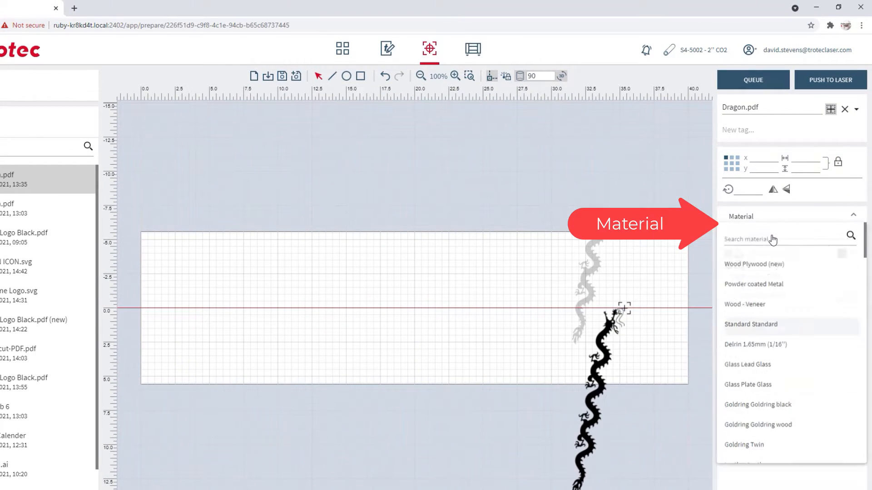
text(p)
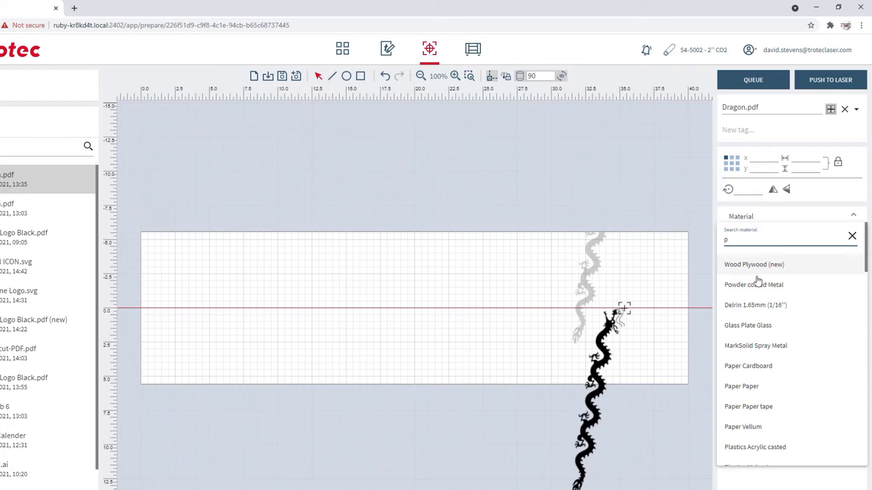
click(753, 285)
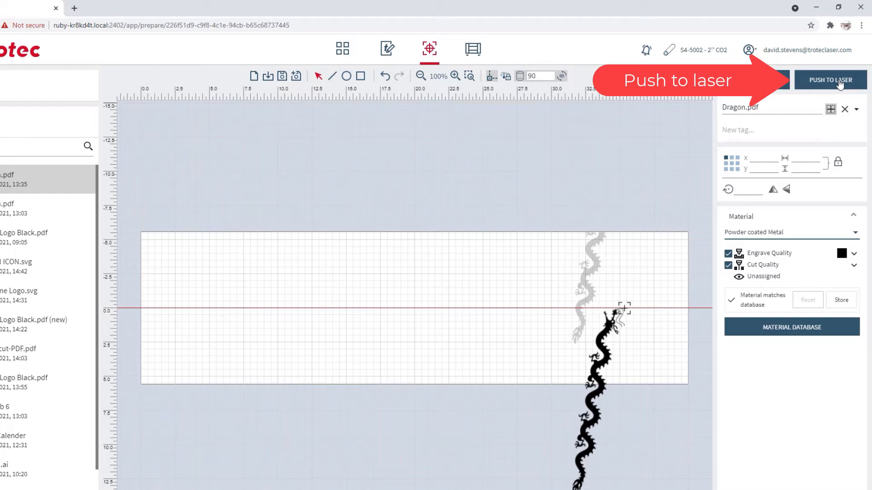
click(830, 79)
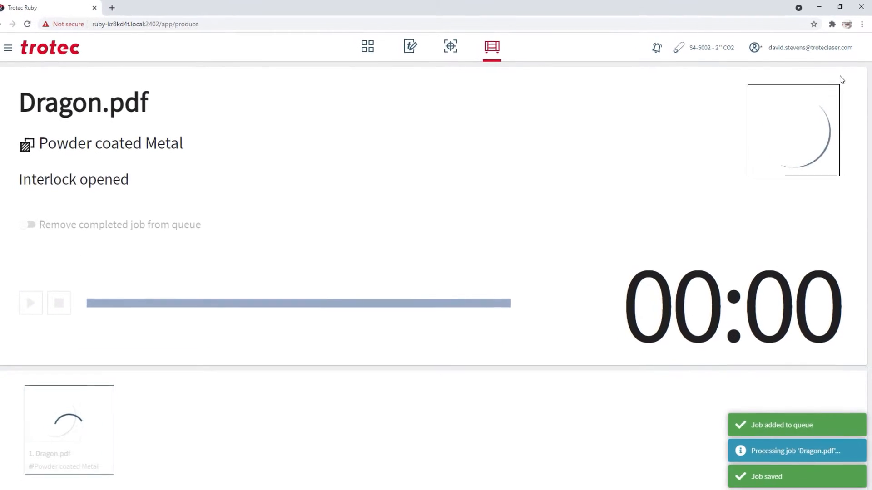